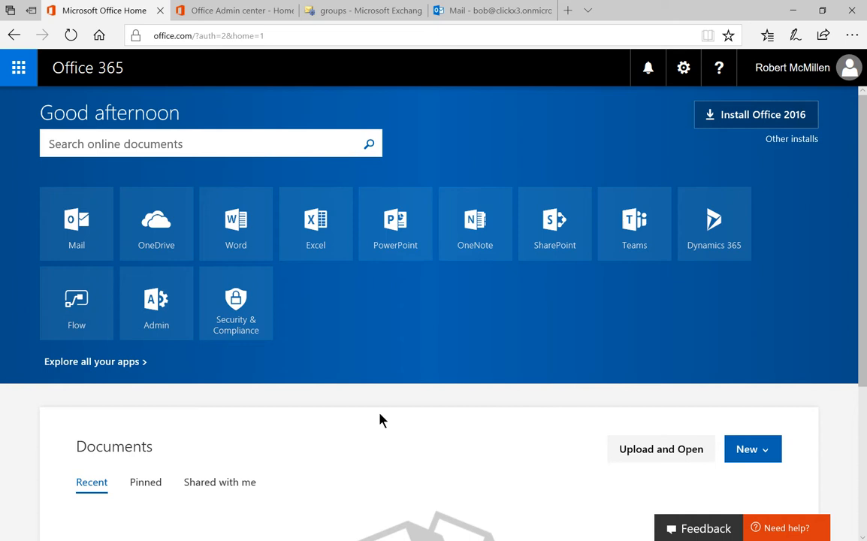
{"action": "mouse_move", "coordinate": [389, 411]}
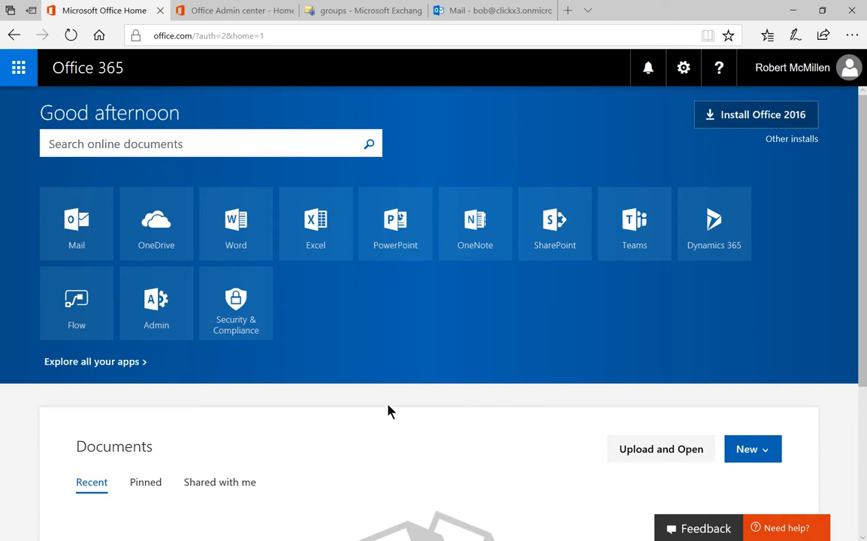
Review the Outlook mailbox's Groups folder list, collapsing and expanding it to check existing groups
{"action": "left_click", "coordinate": [75, 222]}
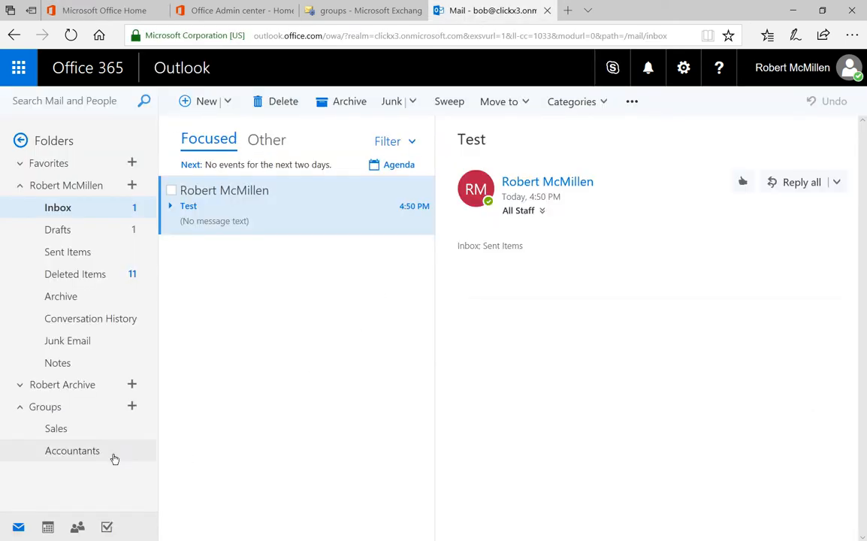
{"action": "mouse_move", "coordinate": [55, 428]}
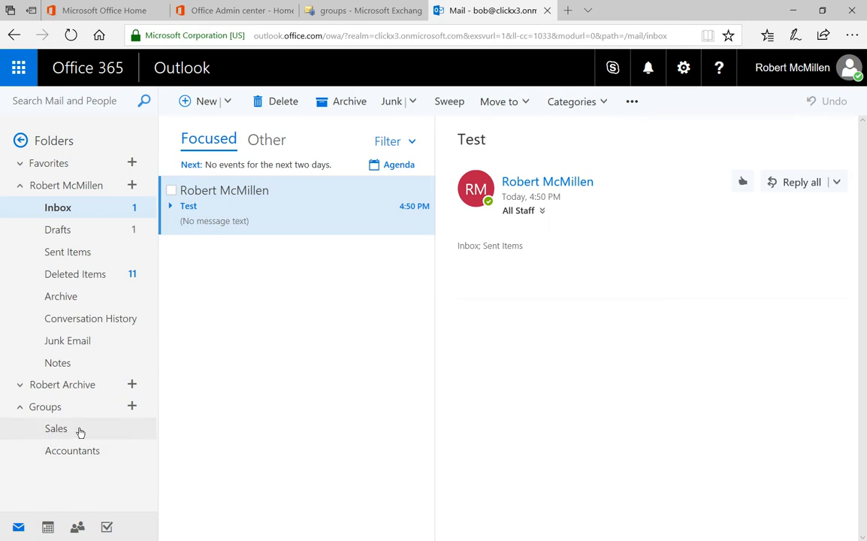
{"action": "mouse_move", "coordinate": [57, 406]}
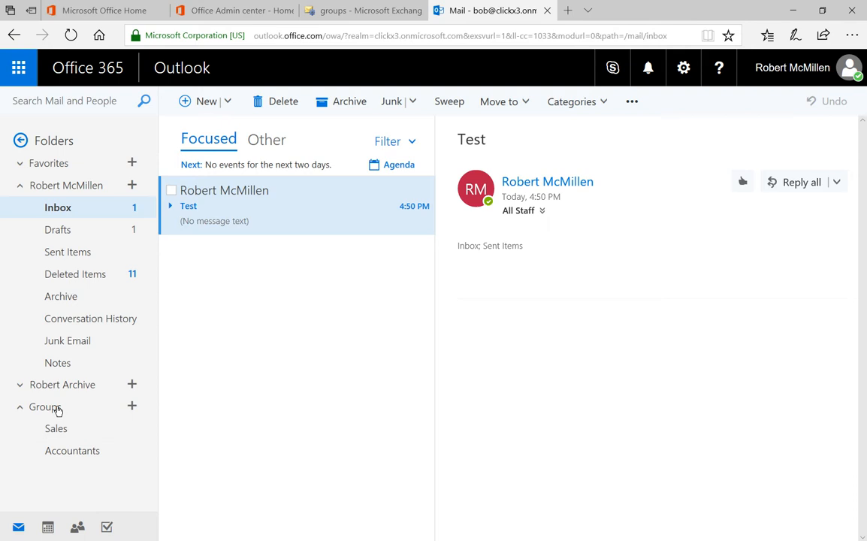
{"action": "left_click", "coordinate": [42, 406]}
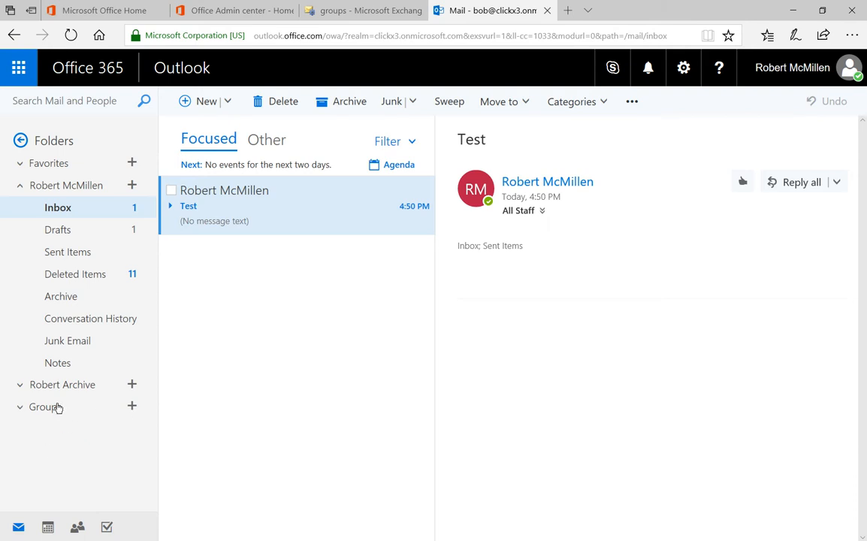
{"action": "left_click", "coordinate": [46, 406]}
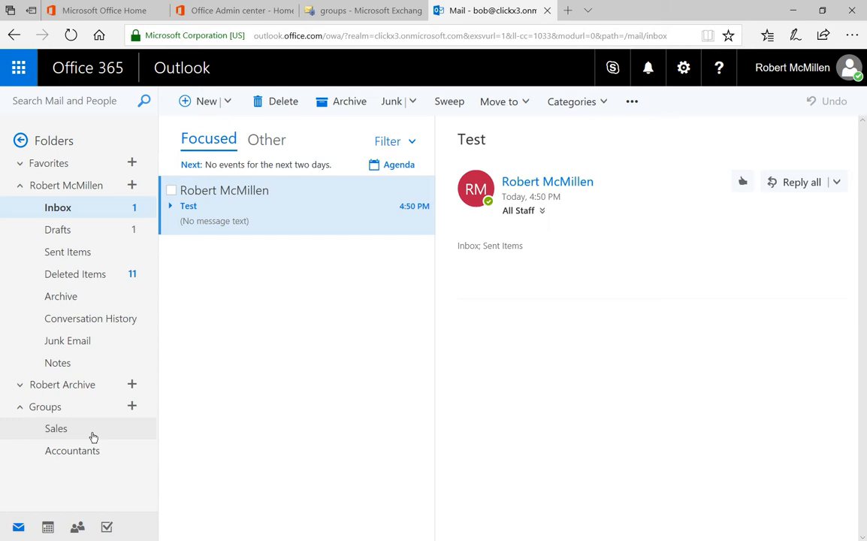
{"action": "mouse_move", "coordinate": [152, 353]}
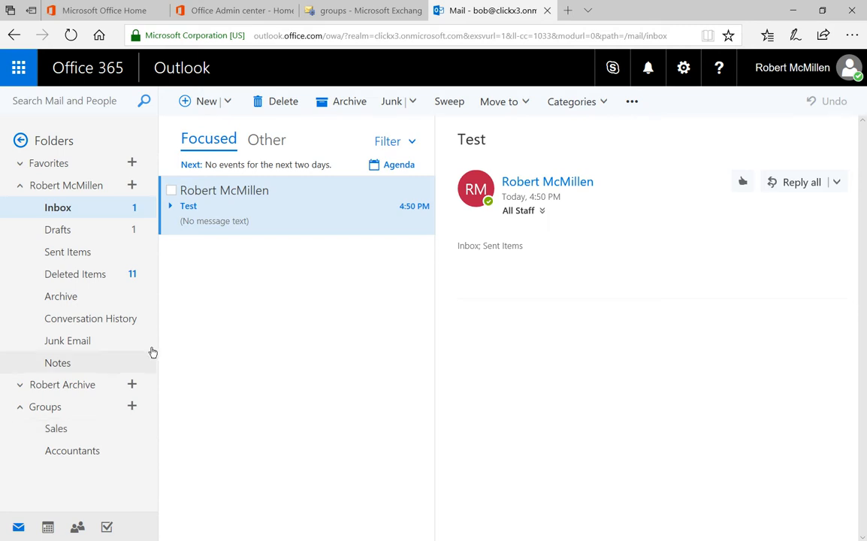
{"action": "mouse_move", "coordinate": [284, 213]}
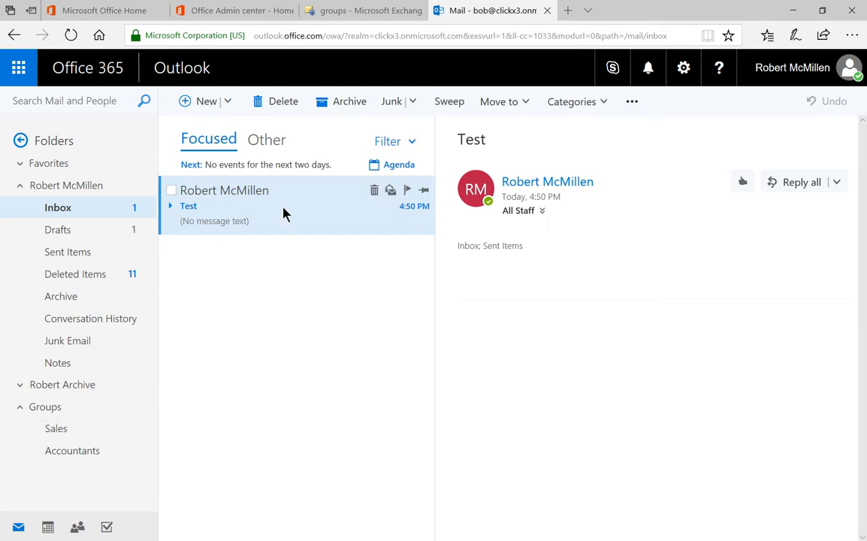
{"action": "mouse_move", "coordinate": [315, 227]}
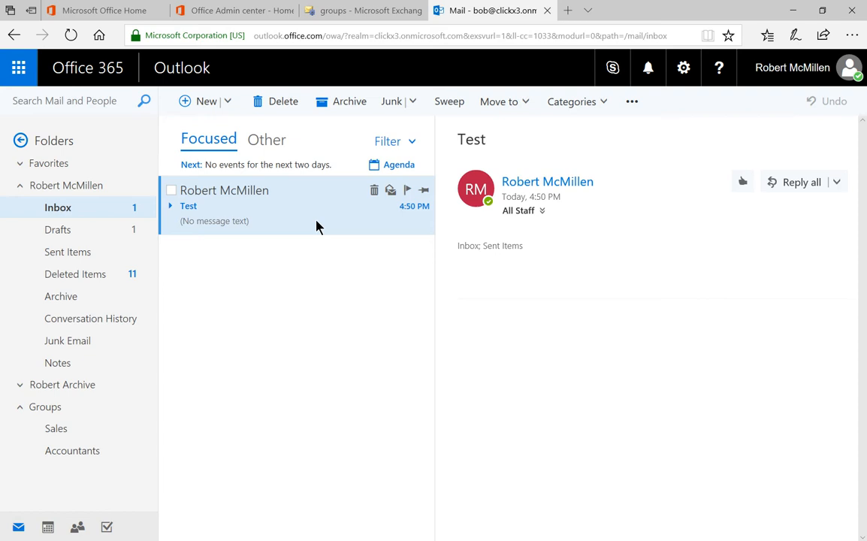
{"action": "mouse_move", "coordinate": [62, 418]}
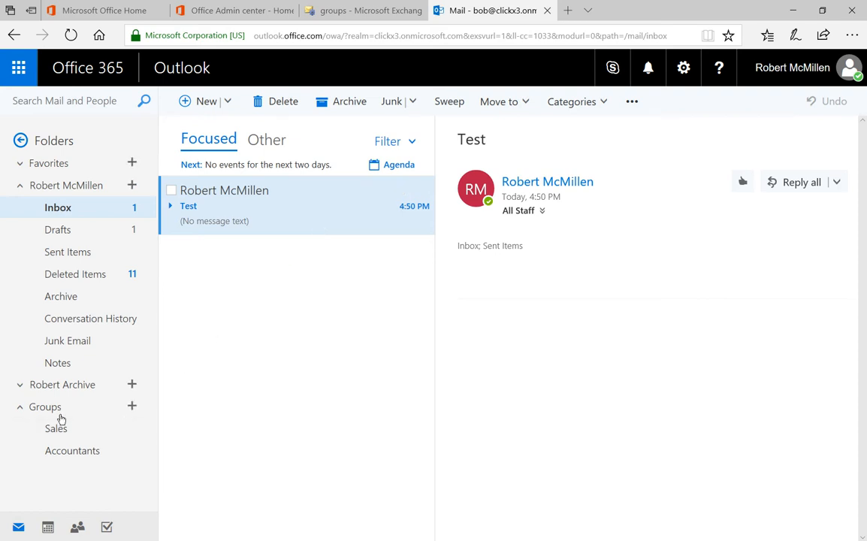
{"action": "mouse_move", "coordinate": [54, 460]}
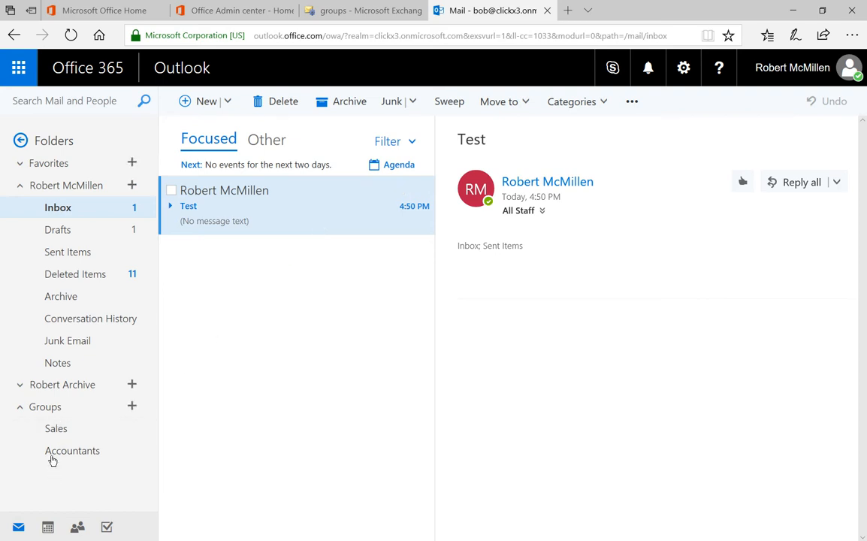
{"action": "mouse_move", "coordinate": [82, 484]}
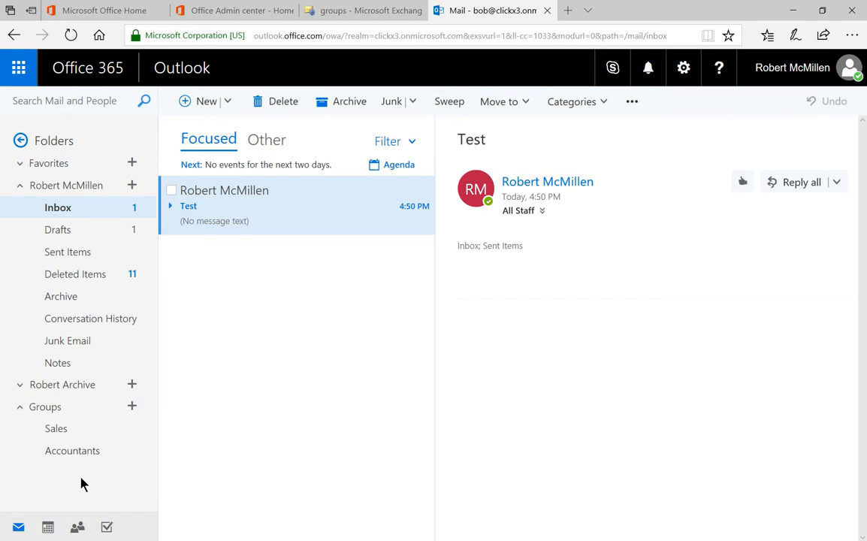
{"action": "left_click", "coordinate": [45, 406]}
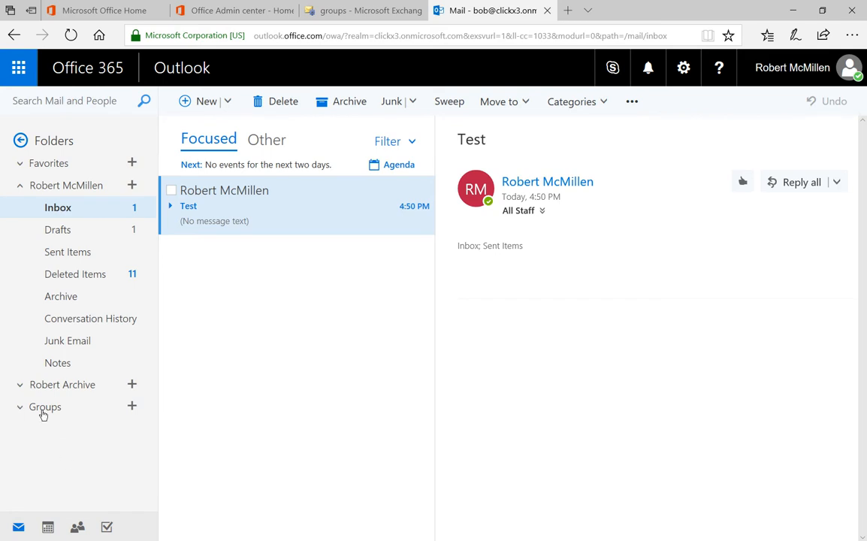
{"action": "left_click", "coordinate": [45, 406]}
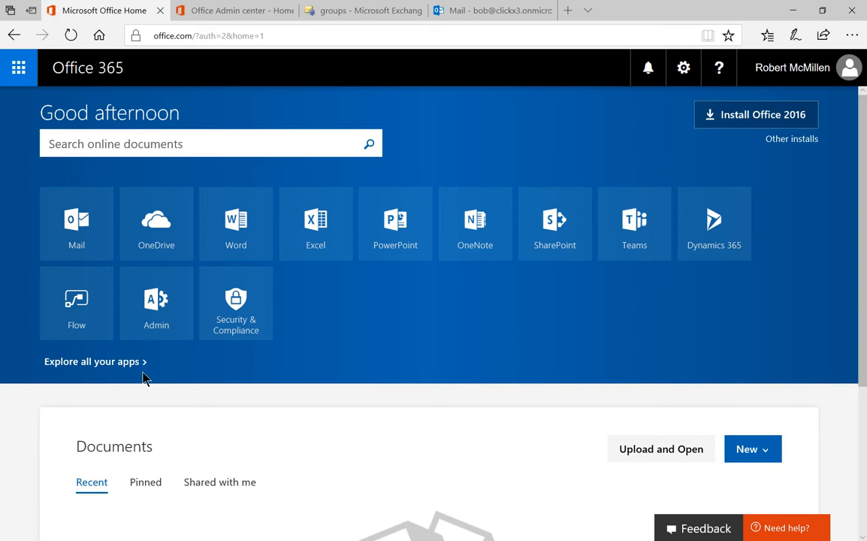
{"action": "mouse_move", "coordinate": [165, 362]}
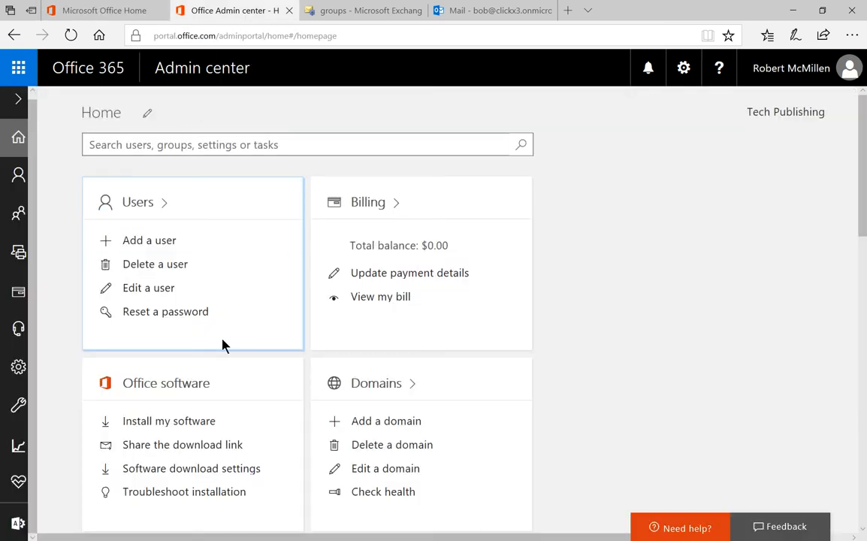
{"action": "mouse_move", "coordinate": [57, 511]}
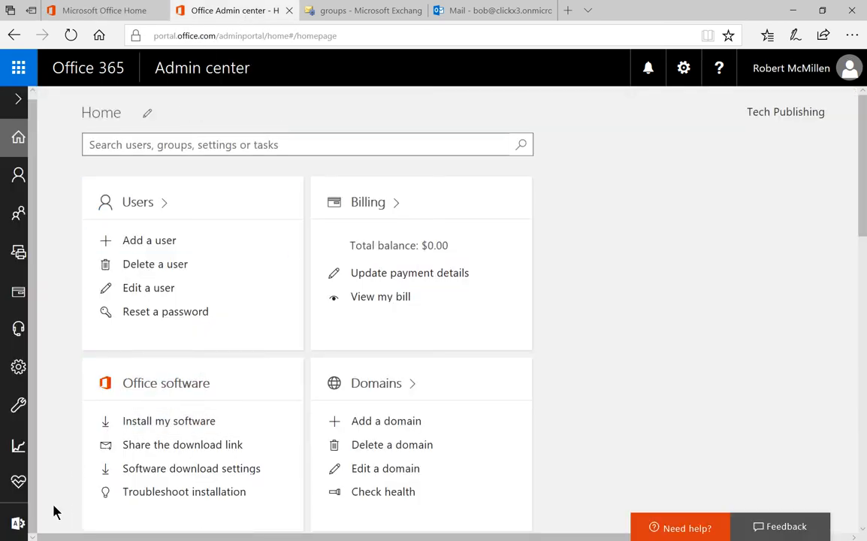
{"action": "left_click", "coordinate": [18, 523]}
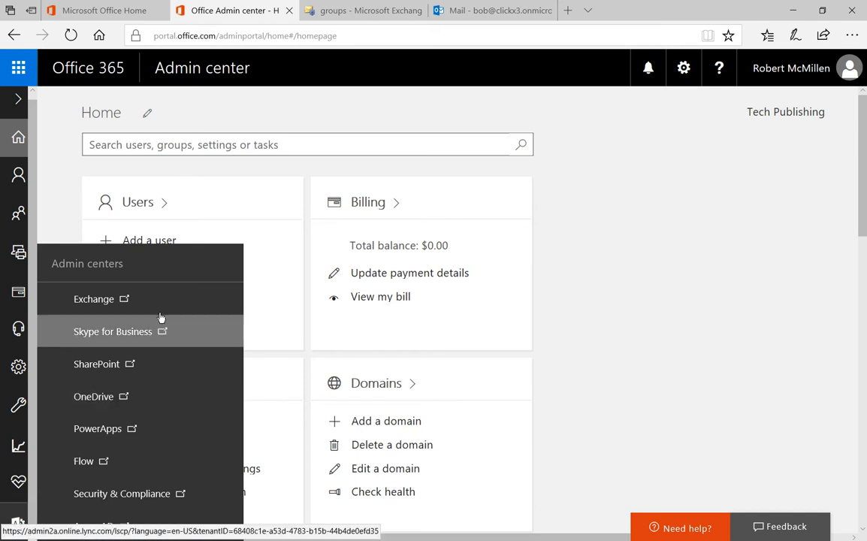
{"action": "mouse_move", "coordinate": [168, 299]}
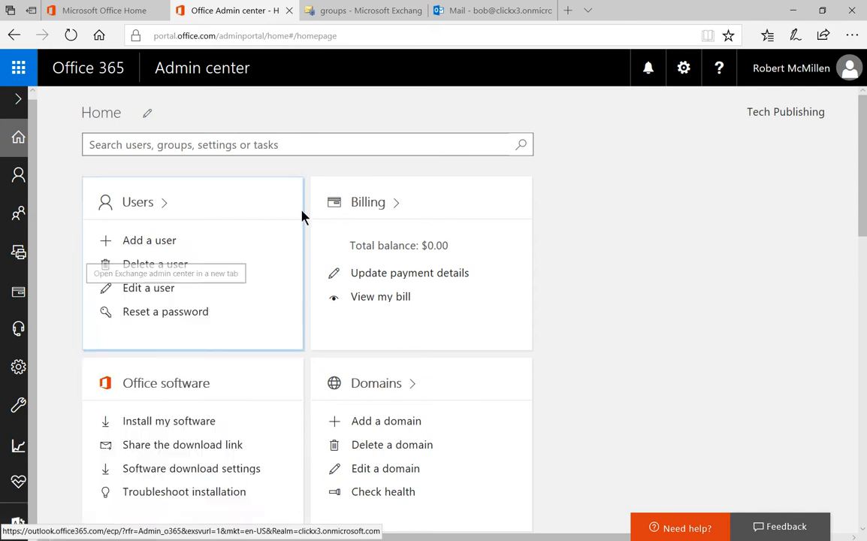
Sort the Exchange groups list by group type and show All Staff's distribution group details
{"action": "left_click", "coordinate": [364, 9]}
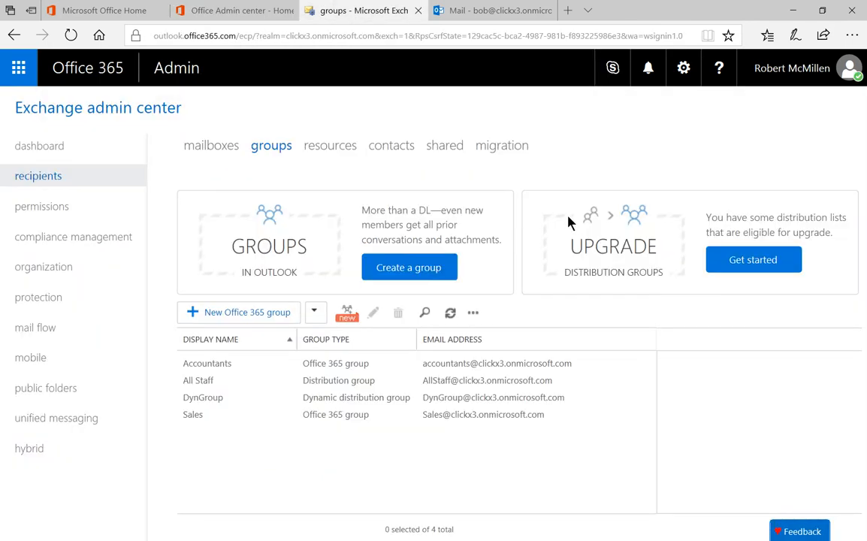
{"action": "mouse_move", "coordinate": [517, 220]}
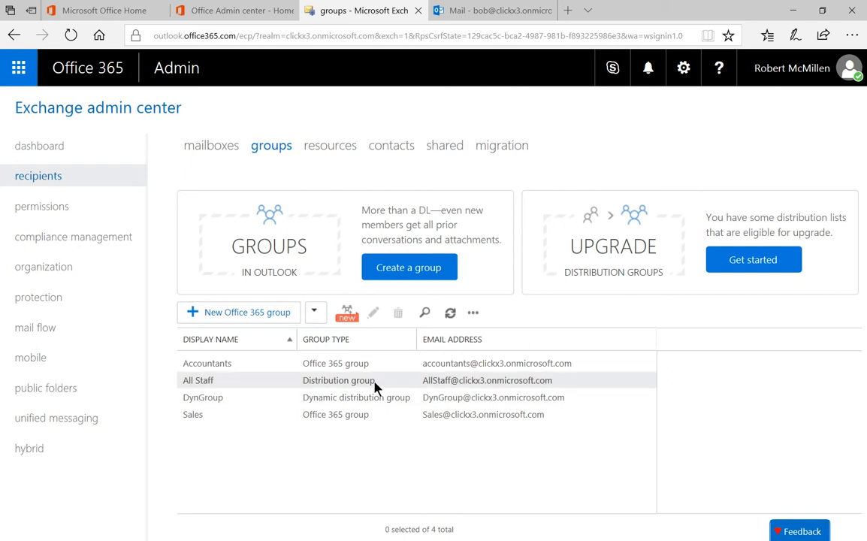
{"action": "left_click", "coordinate": [327, 339]}
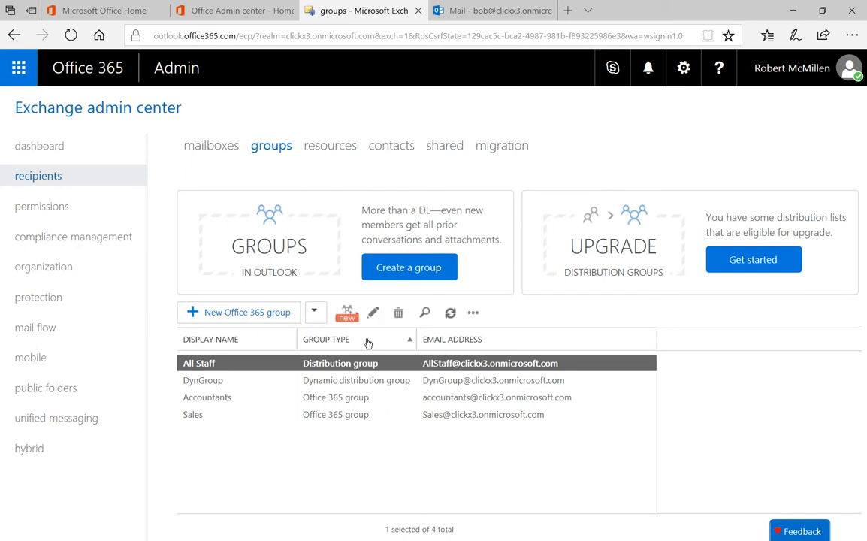
{"action": "left_click", "coordinate": [198, 362]}
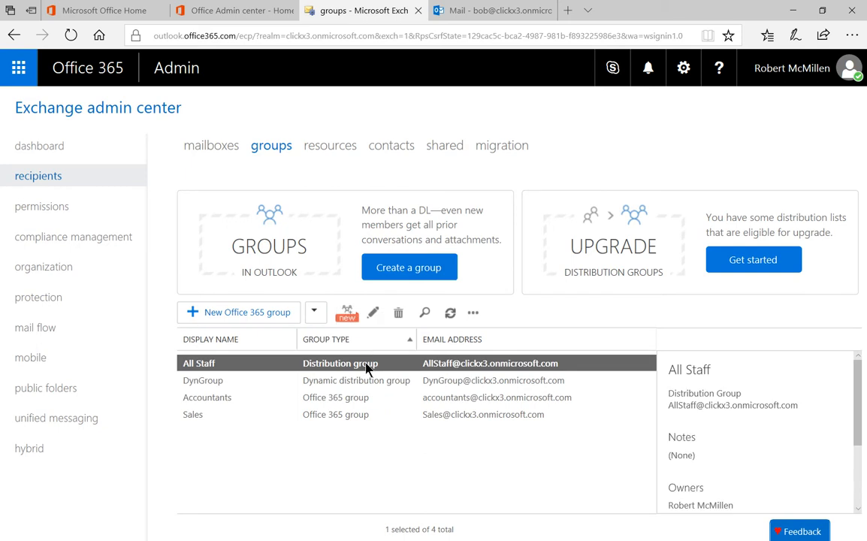
{"action": "mouse_move", "coordinate": [357, 380]}
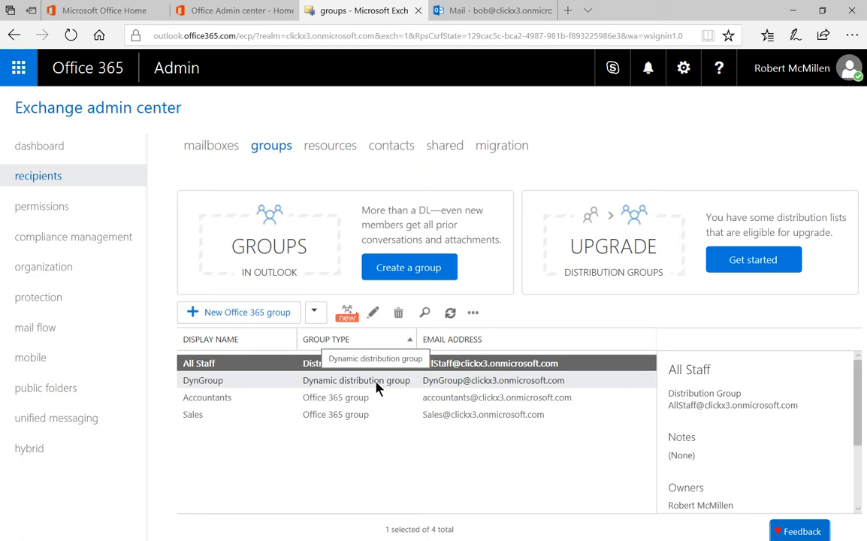
{"action": "mouse_move", "coordinate": [368, 403]}
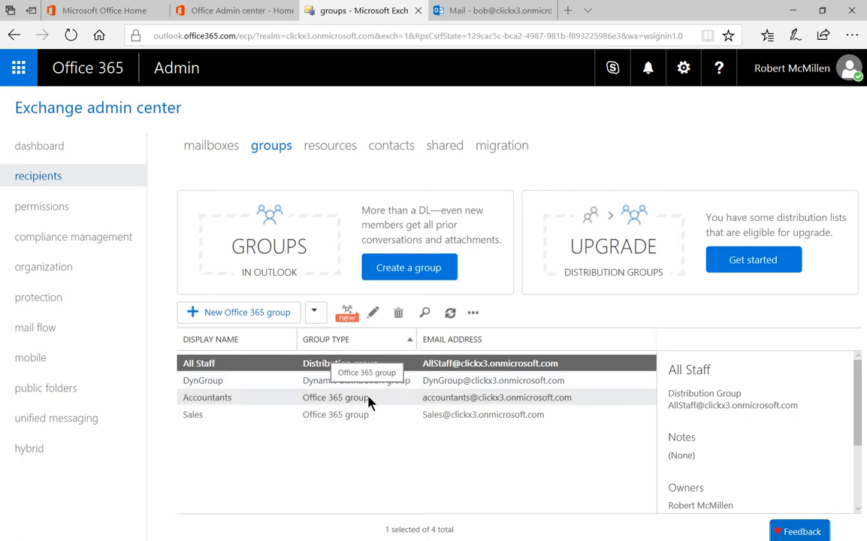
{"action": "mouse_move", "coordinate": [379, 441]}
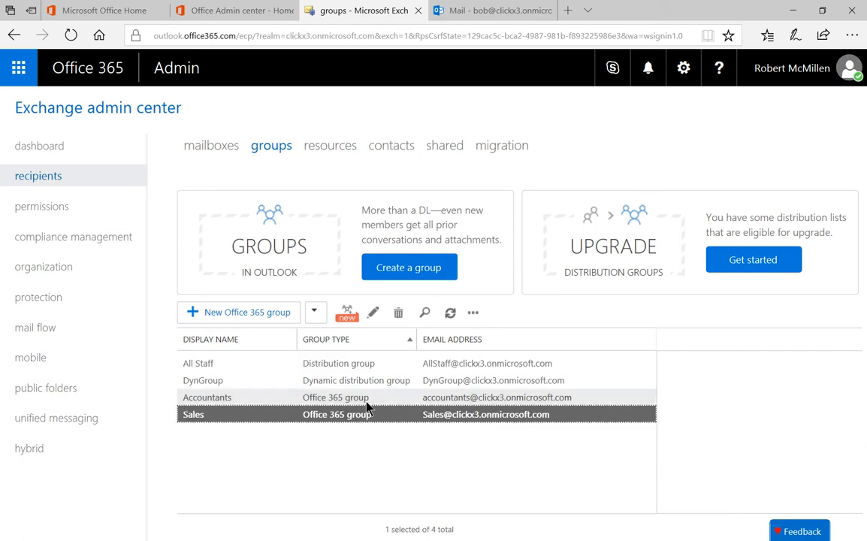
Compare the Outlook Groups list with All Staff's distribution group details in Exchange admin
{"action": "left_click", "coordinate": [493, 10]}
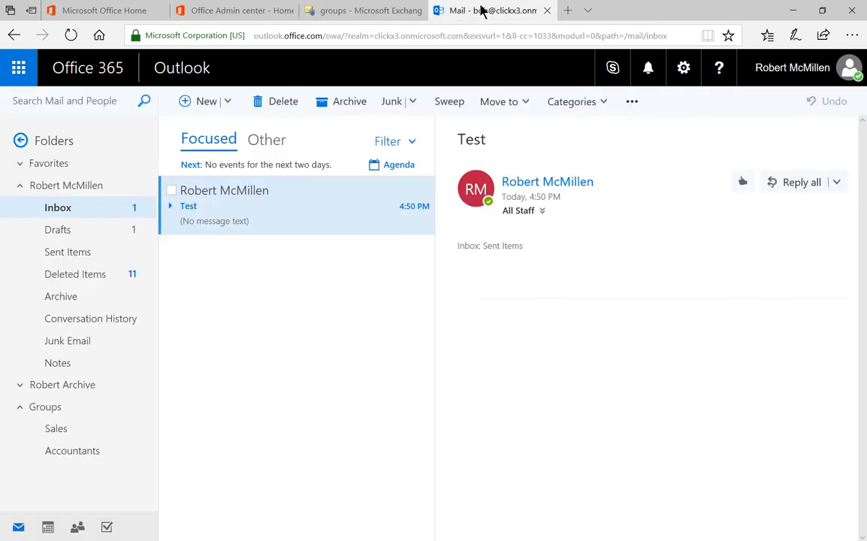
{"action": "mouse_move", "coordinate": [55, 428]}
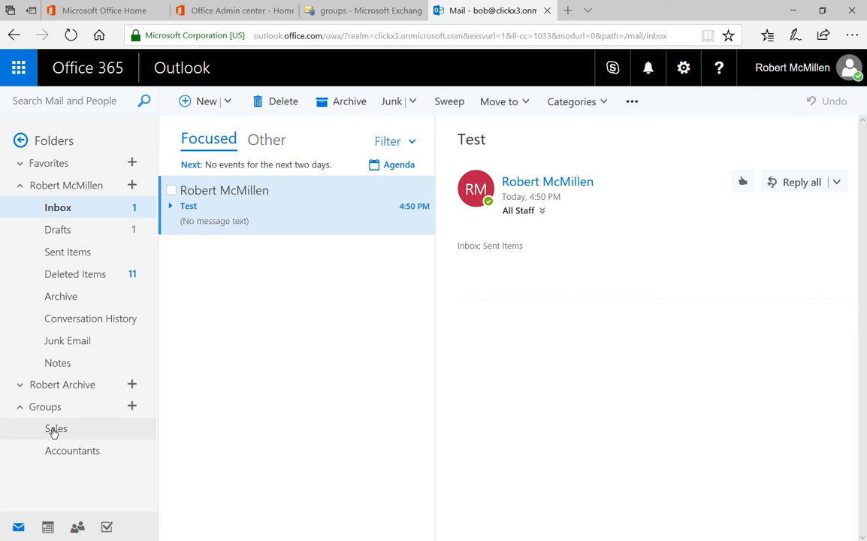
{"action": "mouse_move", "coordinate": [350, 72]}
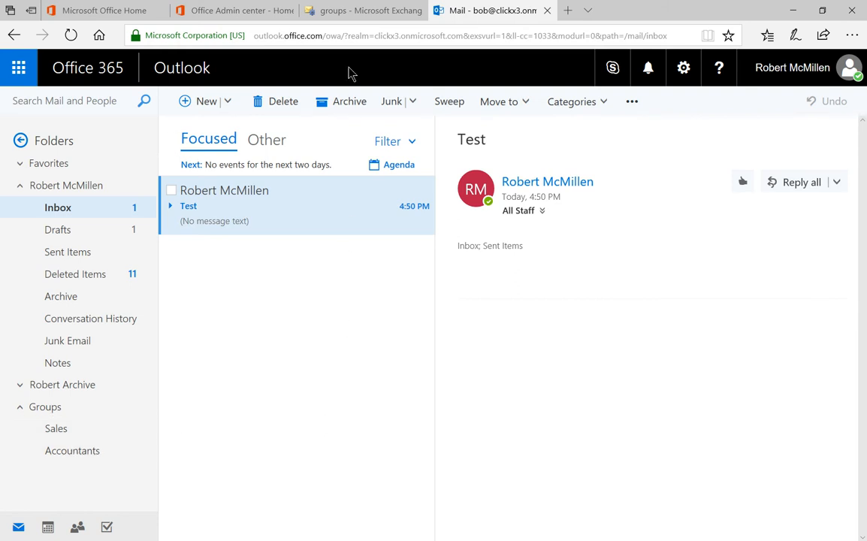
{"action": "left_click", "coordinate": [361, 9]}
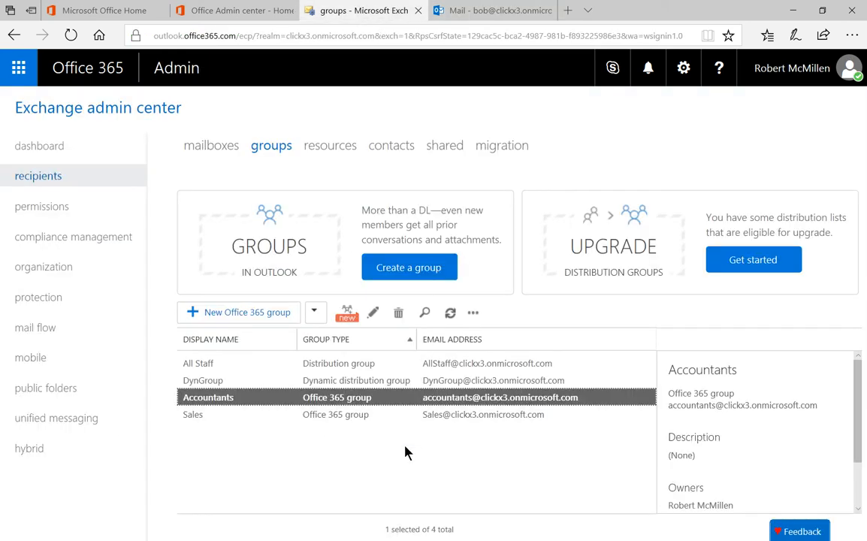
{"action": "mouse_move", "coordinate": [391, 363]}
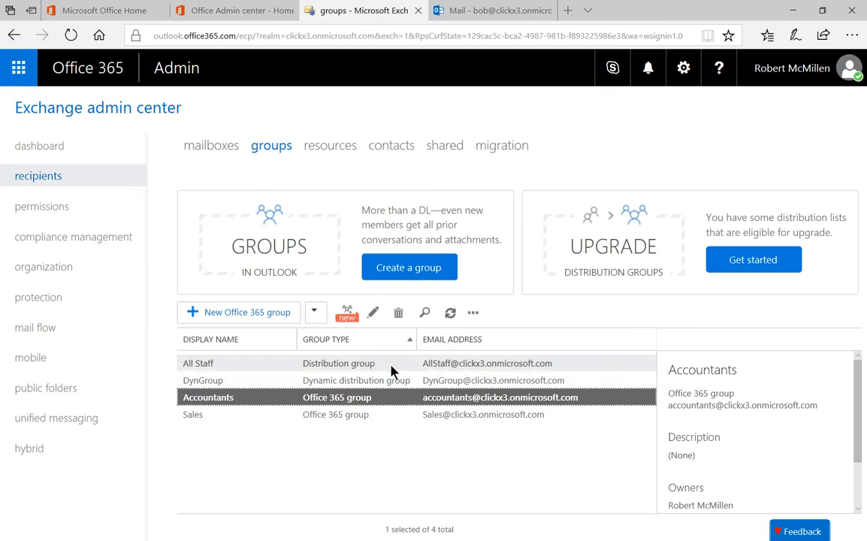
{"action": "left_click", "coordinate": [198, 362]}
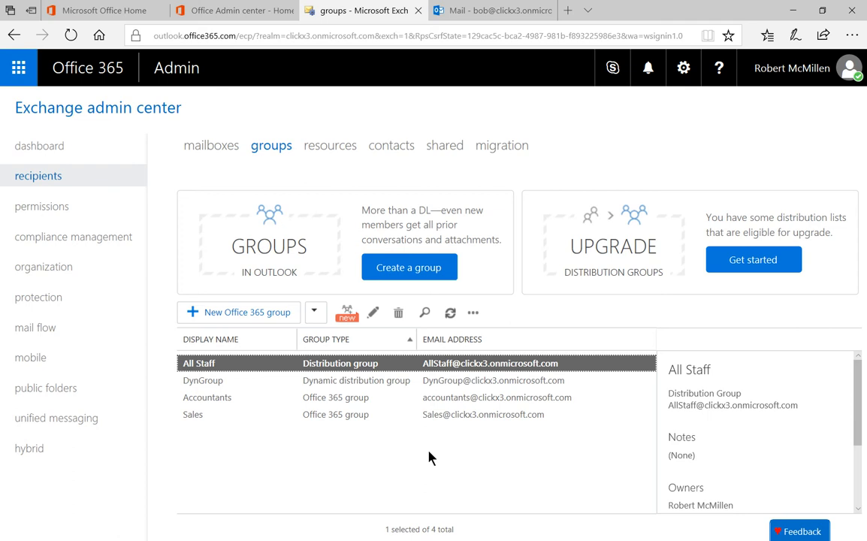
{"action": "left_click", "coordinate": [493, 9]}
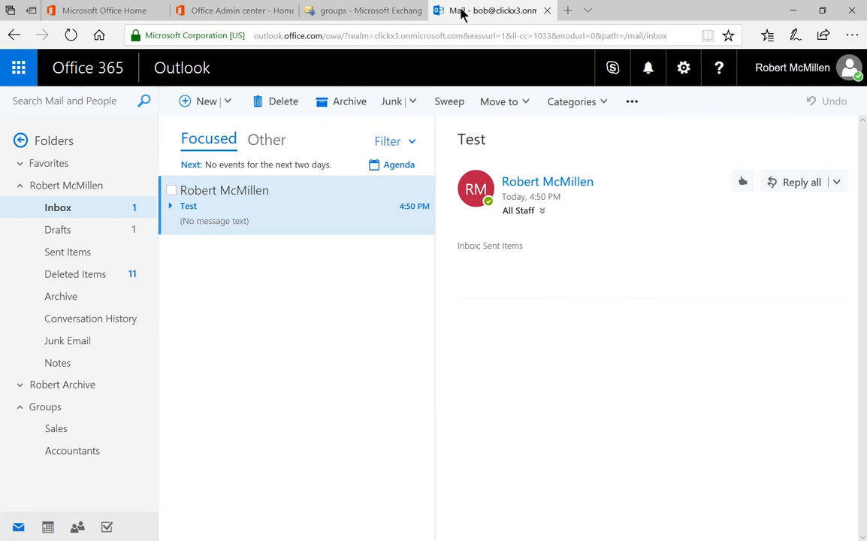
{"action": "left_click", "coordinate": [364, 11]}
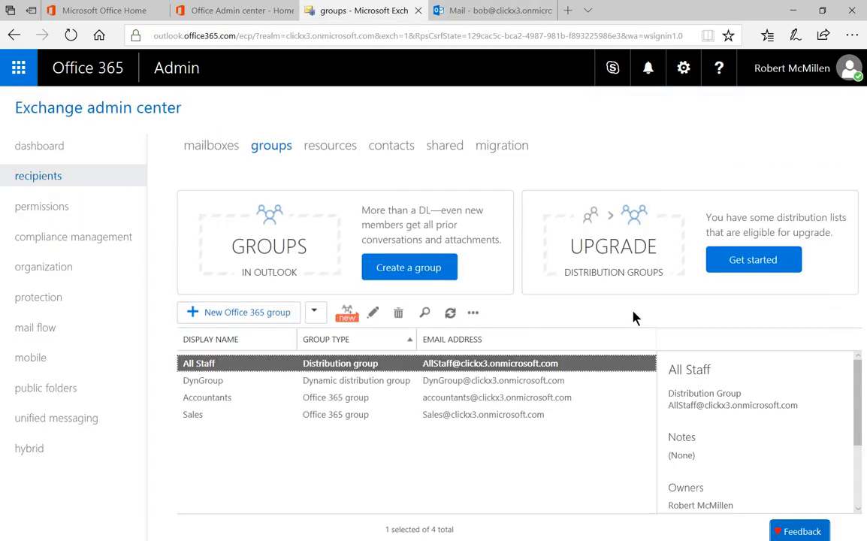
{"action": "mouse_move", "coordinate": [753, 258]}
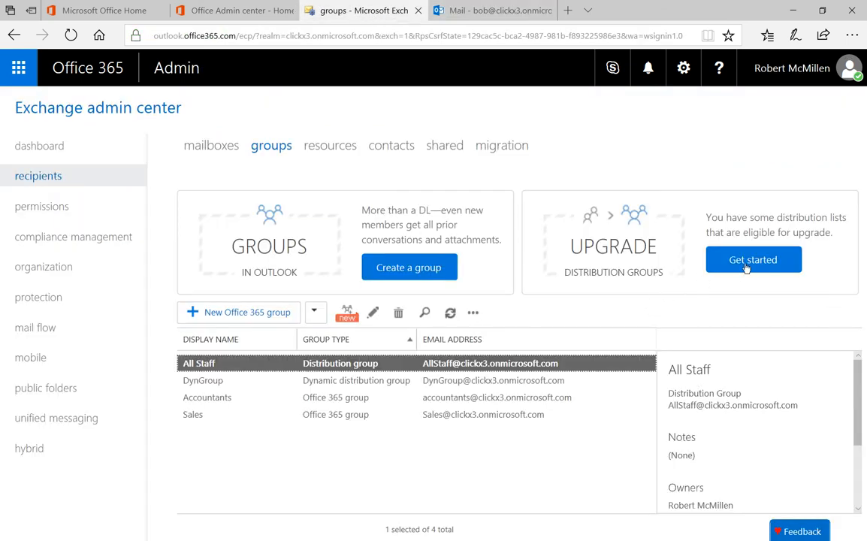
Start a bulk upgrade of the All Staff distribution list to an Office 365 group
{"action": "left_click", "coordinate": [751, 258]}
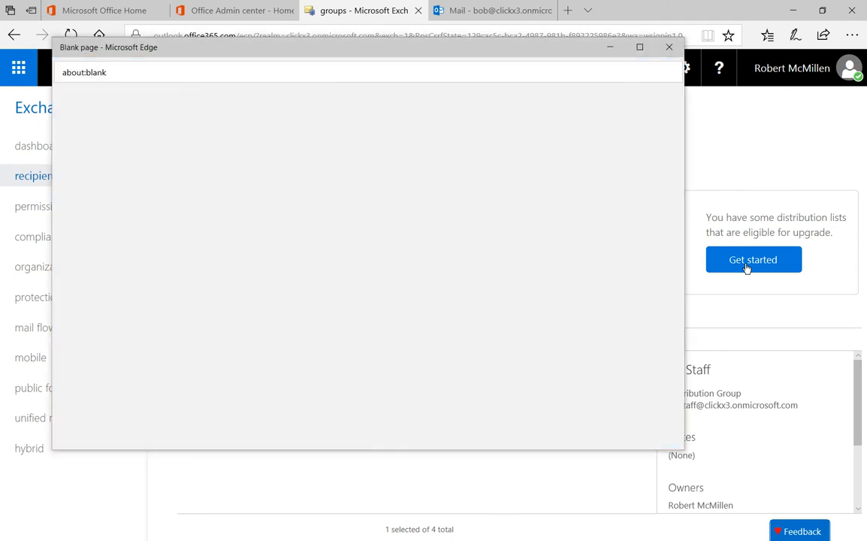
{"action": "left_click", "coordinate": [753, 259]}
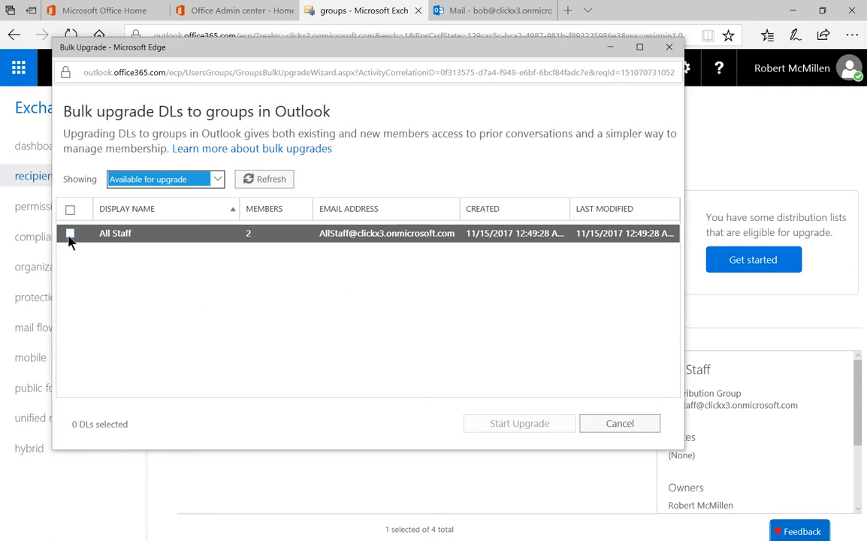
{"action": "left_click", "coordinate": [69, 233]}
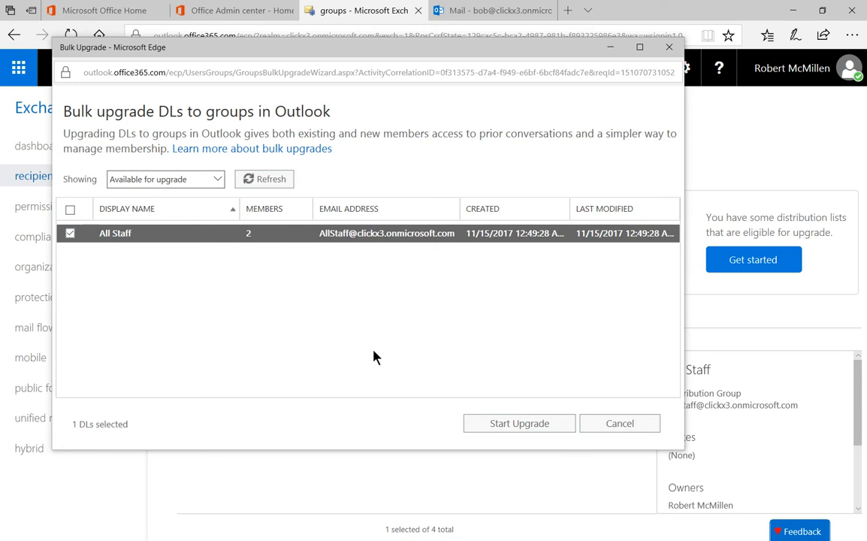
{"action": "left_click", "coordinate": [520, 423]}
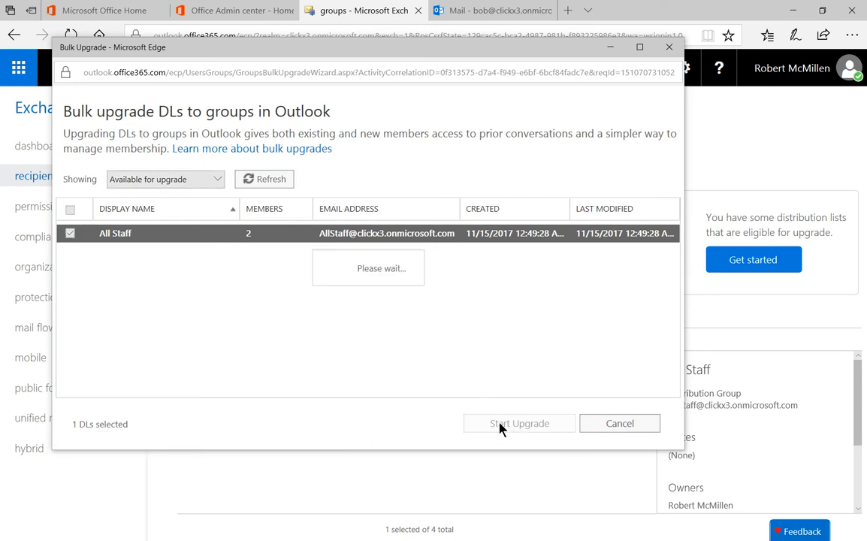
{"action": "left_click", "coordinate": [520, 424]}
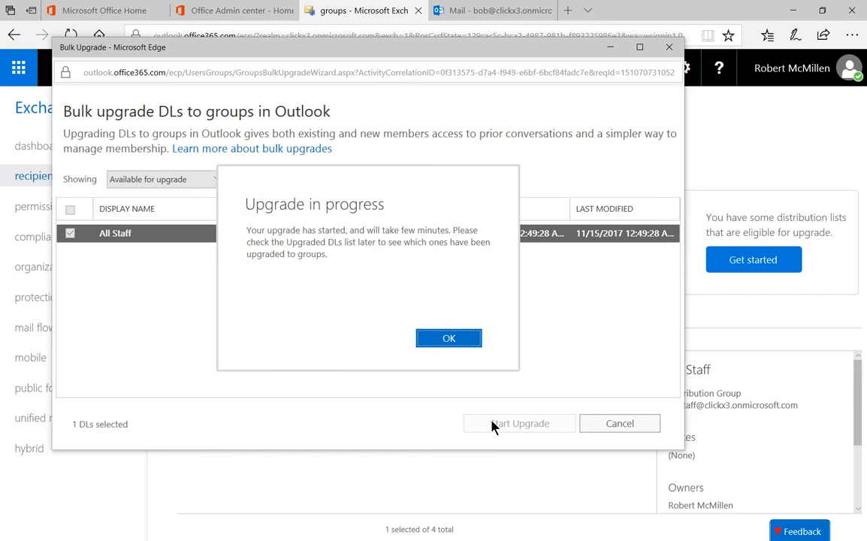
{"action": "mouse_move", "coordinate": [473, 411]}
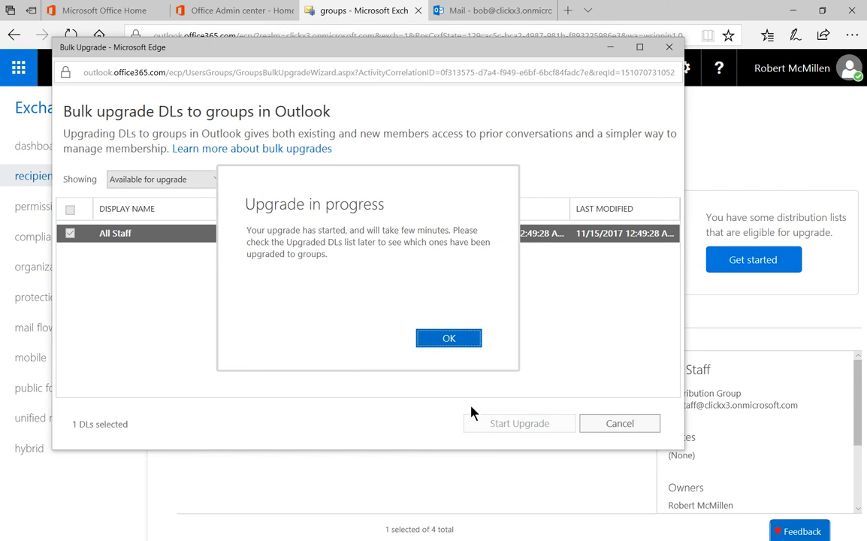
{"action": "mouse_move", "coordinate": [448, 338]}
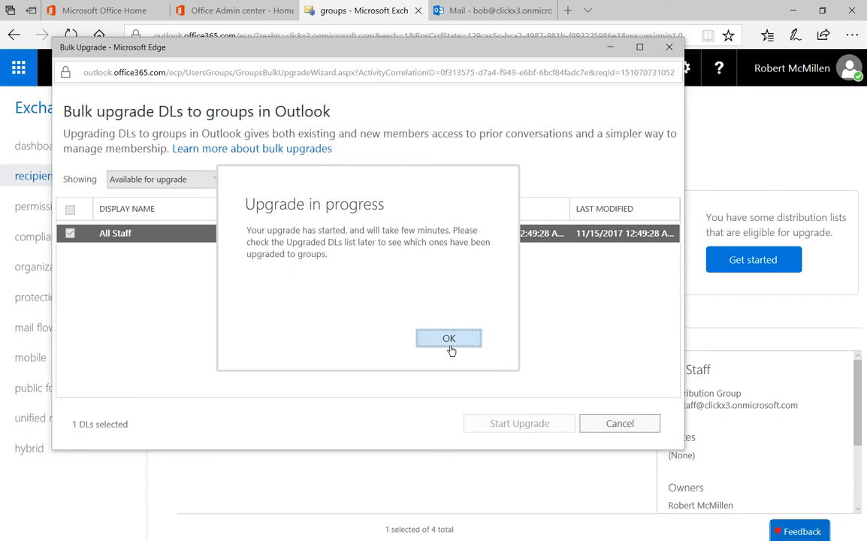
Acknowledge the upgrade-in-progress notice and close the Bulk Upgrade window showing All Staff upgraded
{"action": "left_click", "coordinate": [448, 338]}
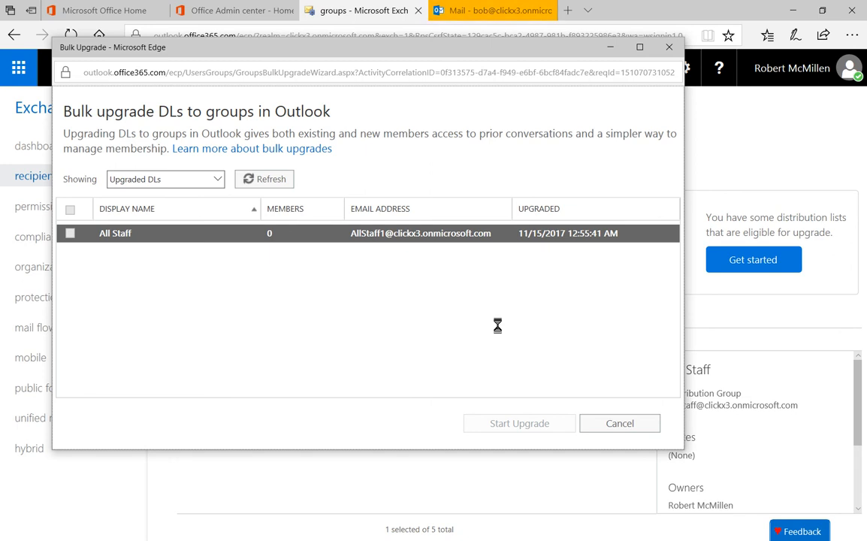
{"action": "mouse_move", "coordinate": [502, 334]}
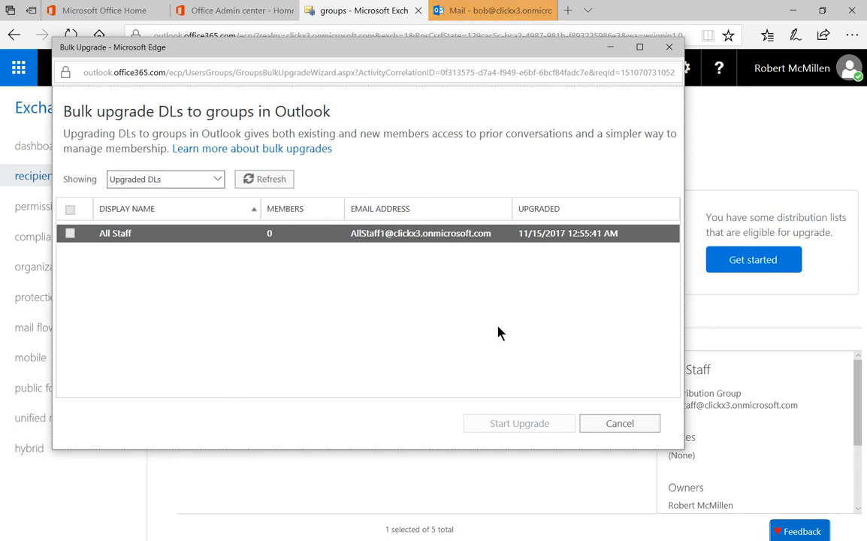
{"action": "mouse_move", "coordinate": [504, 338]}
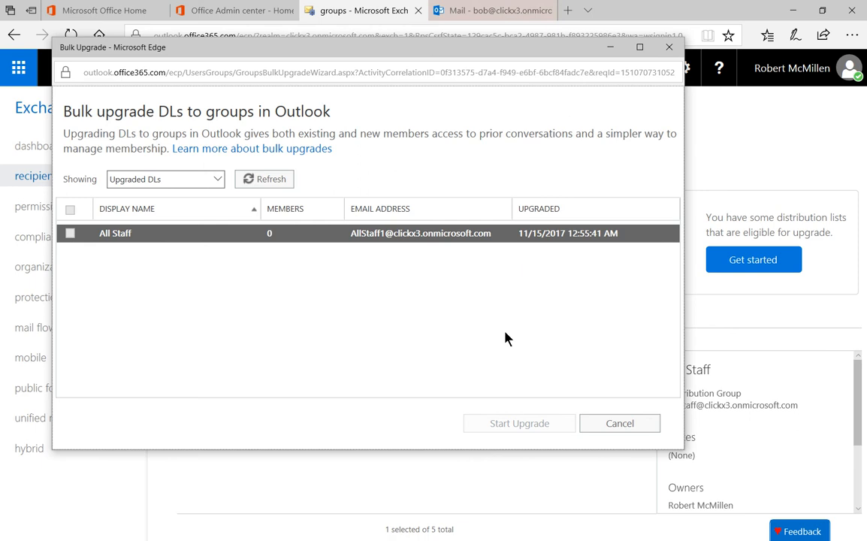
{"action": "mouse_move", "coordinate": [568, 242]}
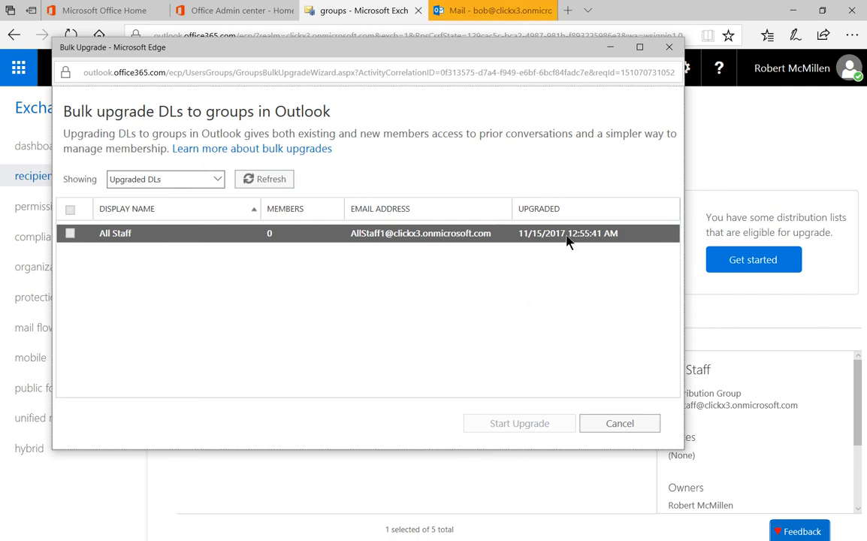
{"action": "mouse_move", "coordinate": [571, 243]}
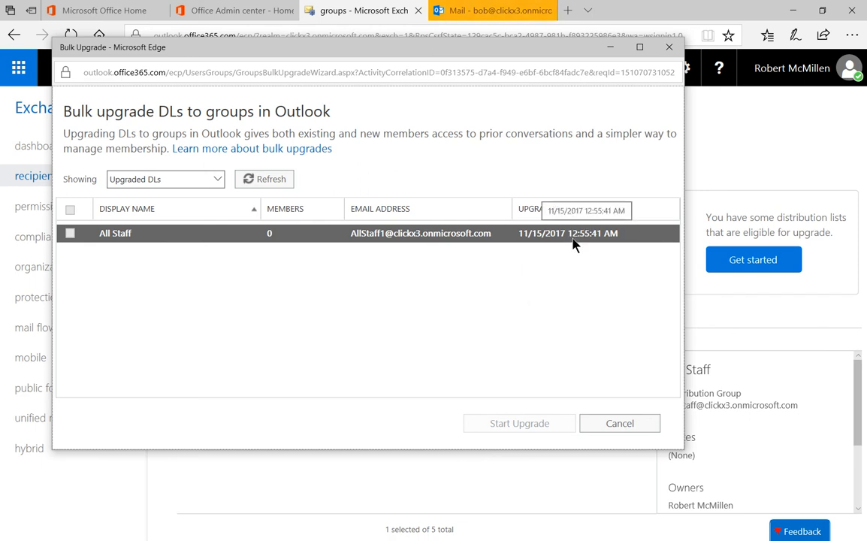
{"action": "mouse_move", "coordinate": [620, 423]}
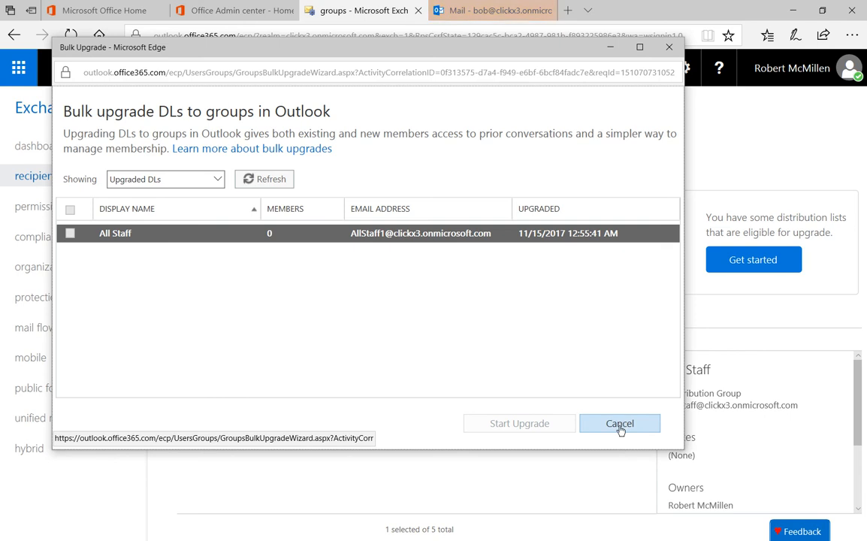
{"action": "left_click", "coordinate": [620, 424]}
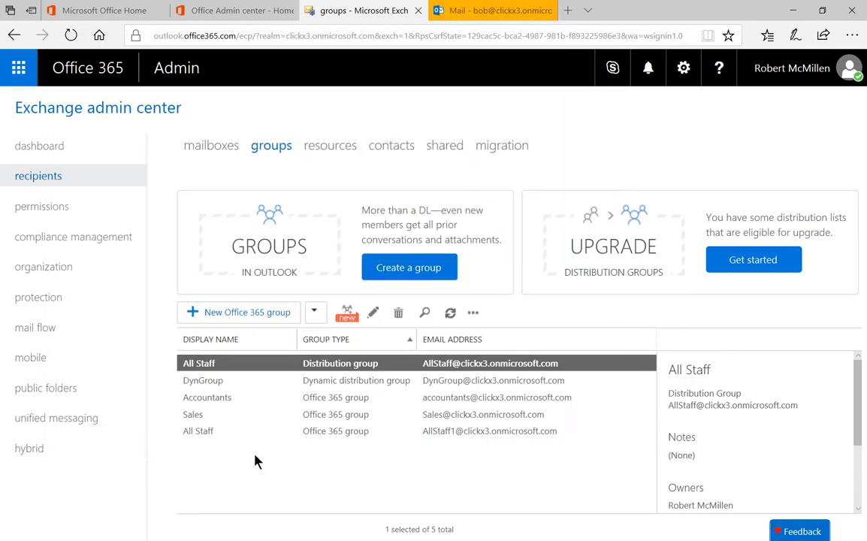
View the new All Staff Office 365 group's details, then return to the Outlook mailbox
{"action": "left_click", "coordinate": [199, 430]}
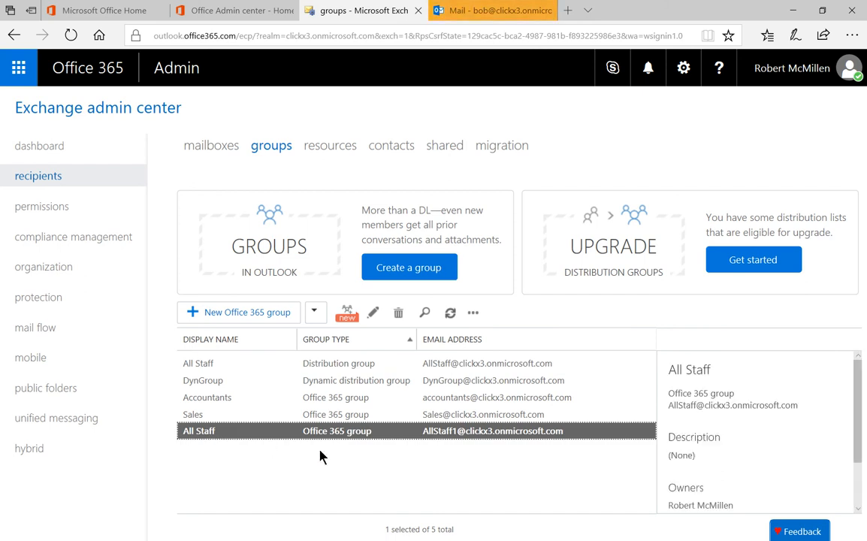
{"action": "mouse_move", "coordinate": [355, 444]}
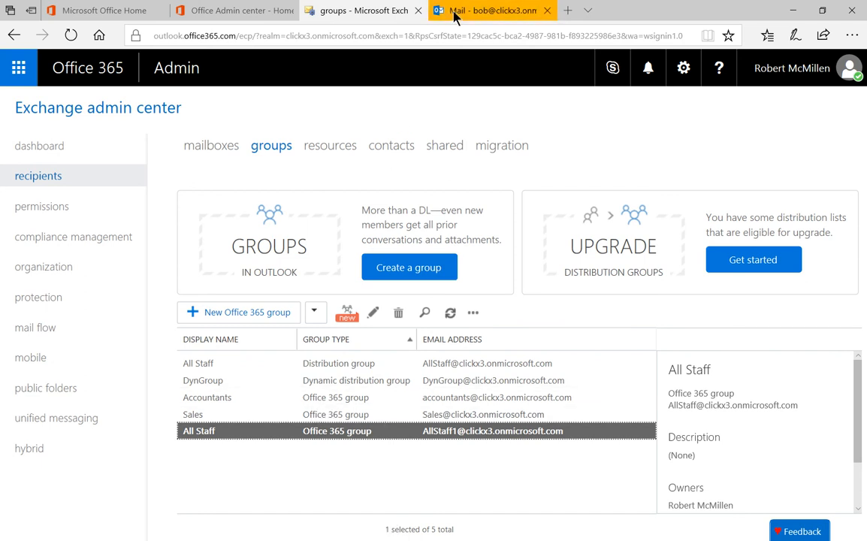
{"action": "left_click", "coordinate": [493, 9]}
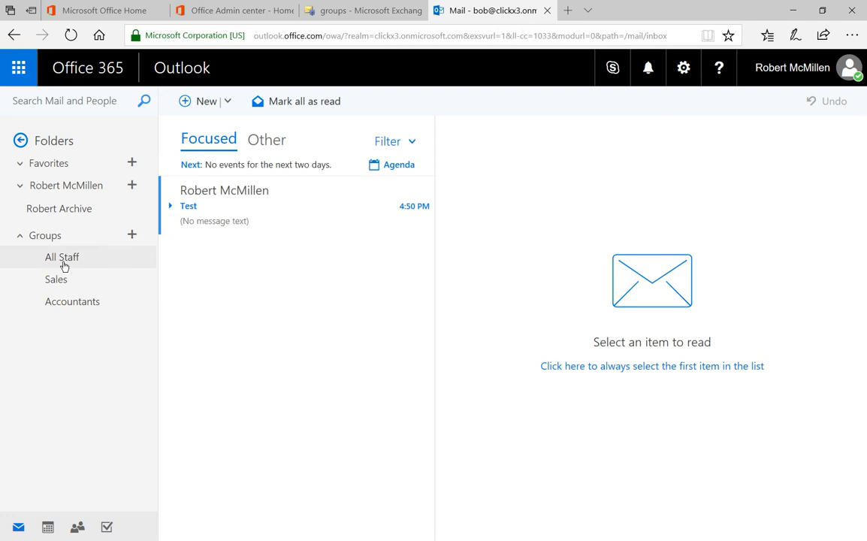
Show the All Staff group's welcome conversation in Outlook and dismiss the 'To follow or not?' popup
{"action": "left_click", "coordinate": [63, 257]}
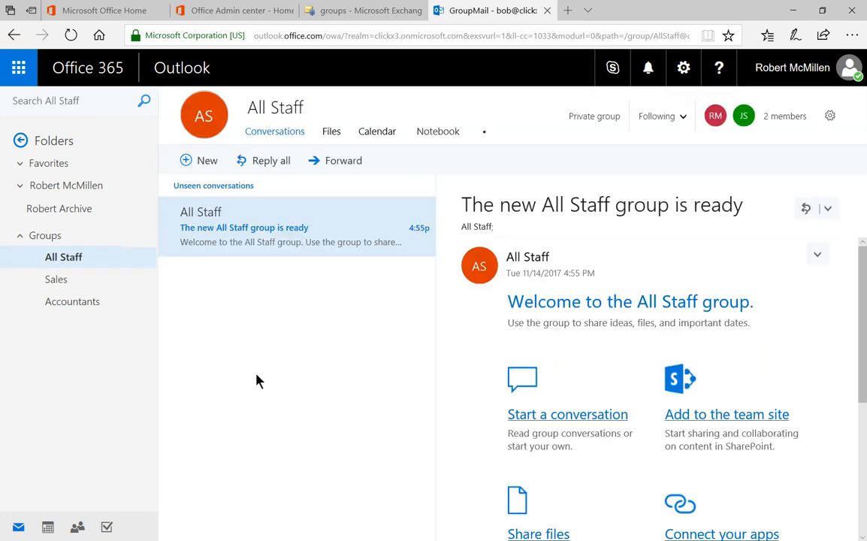
{"action": "left_click", "coordinate": [658, 116]}
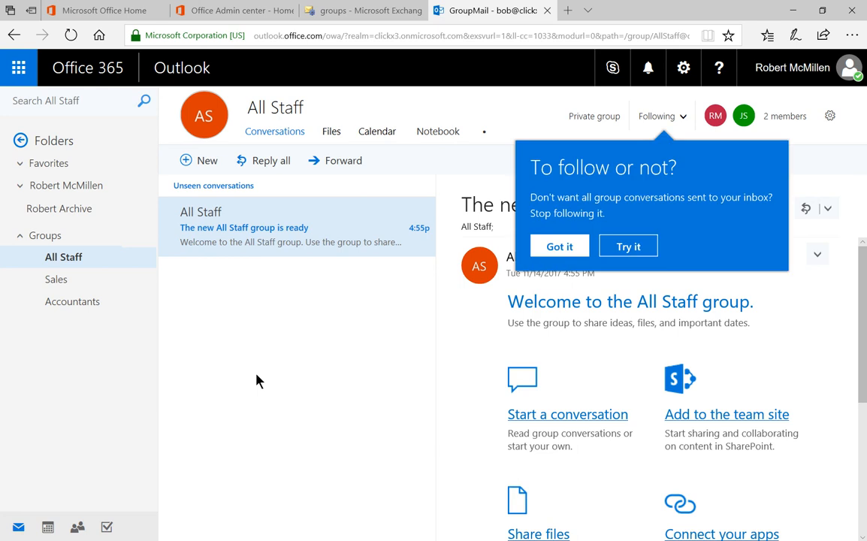
{"action": "left_click", "coordinate": [559, 246]}
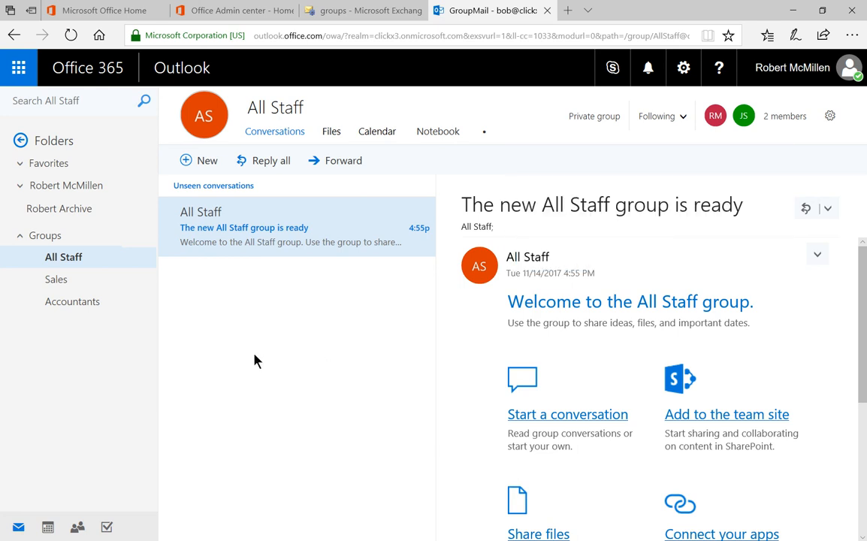